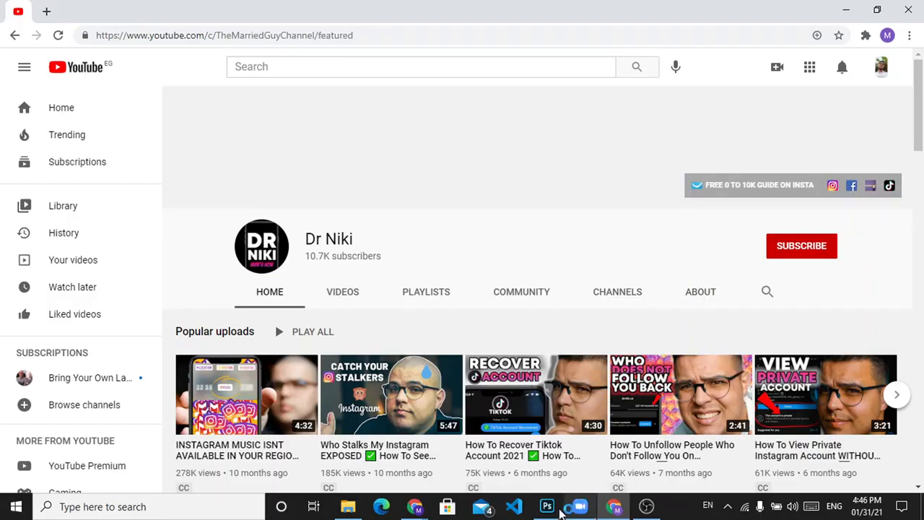
Switch to Photoshop from the taskbar to show the open car photo with its four layers.
{"action": "left_click", "coordinate": [547, 506]}
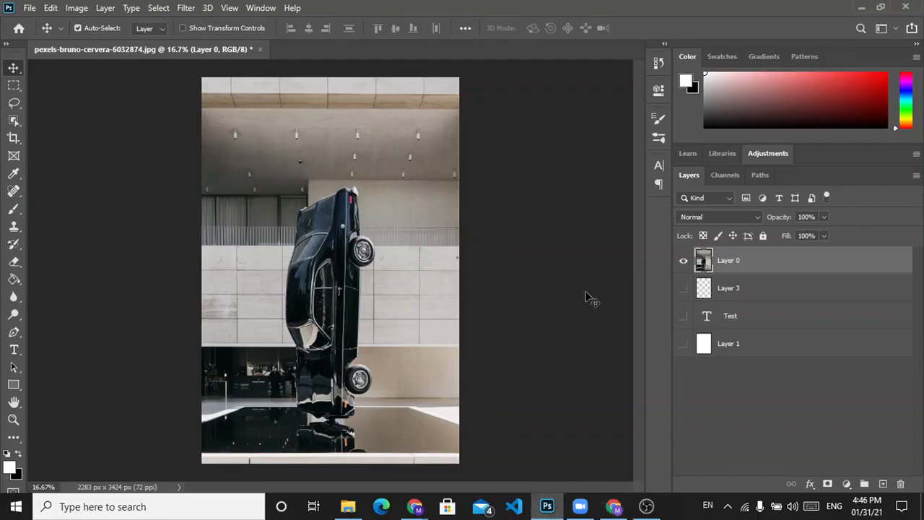
{"action": "mouse_move", "coordinate": [302, 204]}
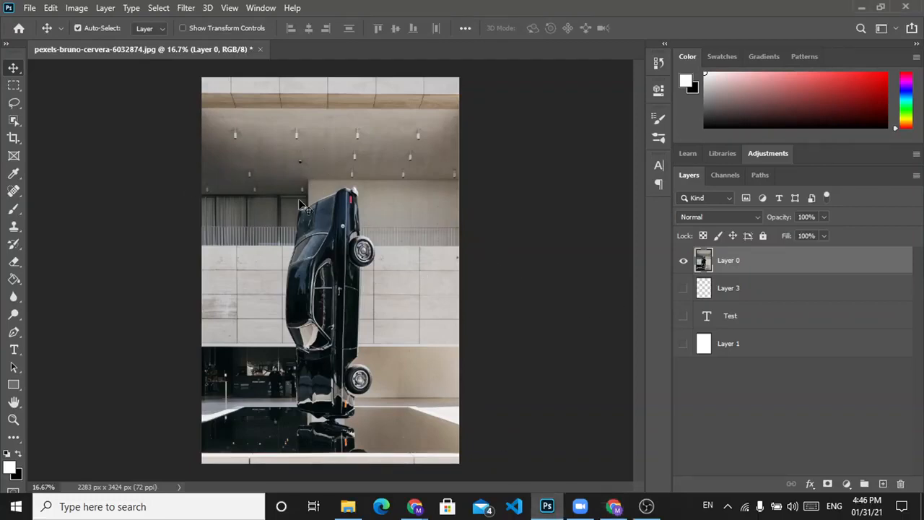
{"action": "mouse_move", "coordinate": [458, 191]}
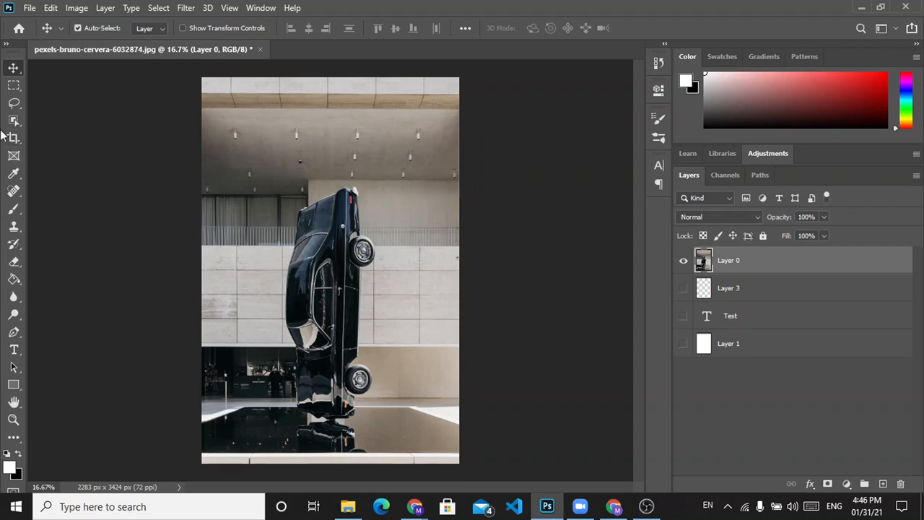
{"action": "mouse_move", "coordinate": [14, 139]}
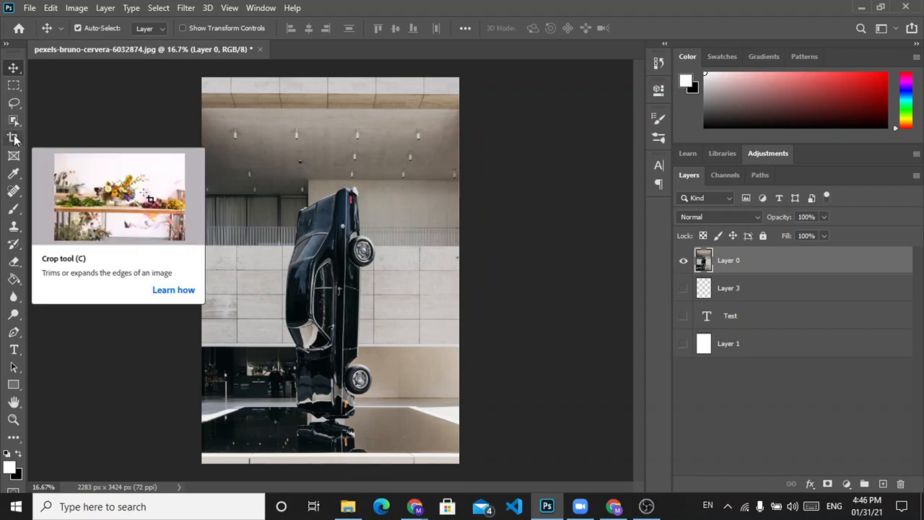
Activate the Perspective Crop tool from the crop tool group in the toolbar.
{"action": "left_click", "coordinate": [13, 138]}
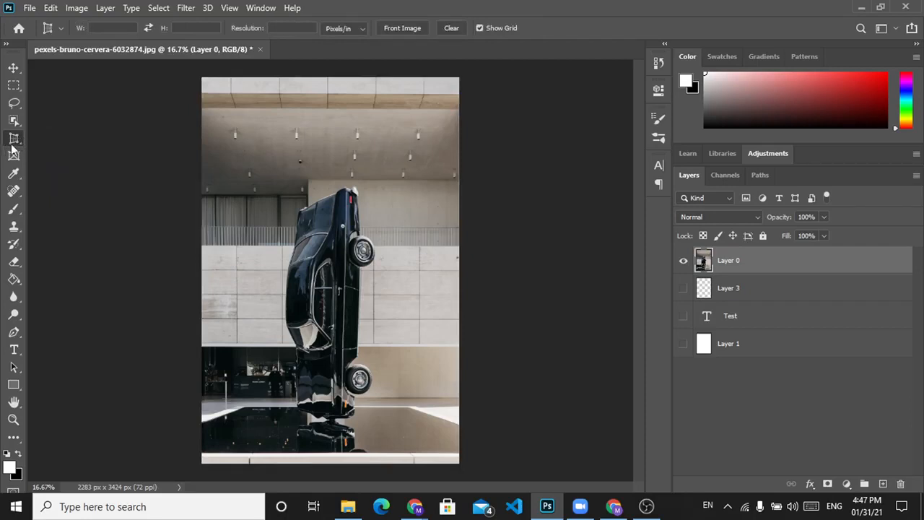
{"action": "mouse_move", "coordinate": [13, 139]}
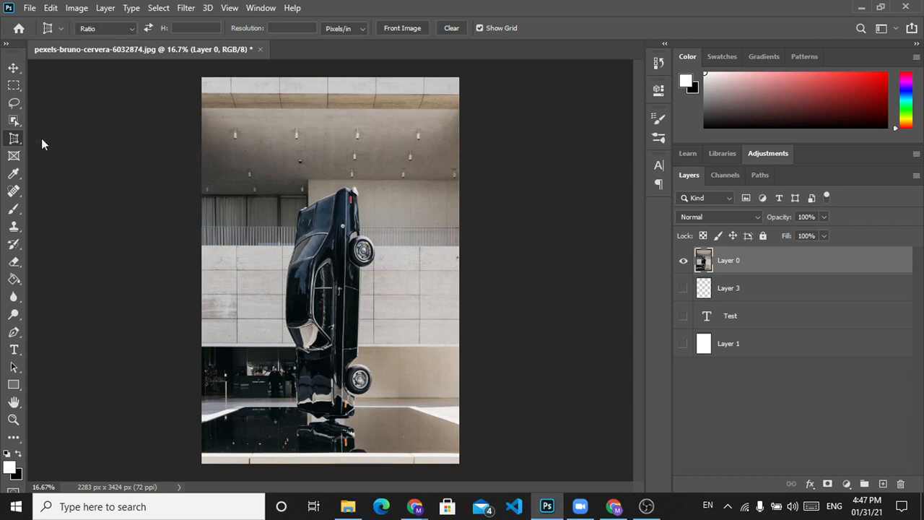
Switch to the rectangular Crop tool and commit a crop shrinking the canvas to 785 × 2033 px.
{"action": "left_click", "coordinate": [13, 138]}
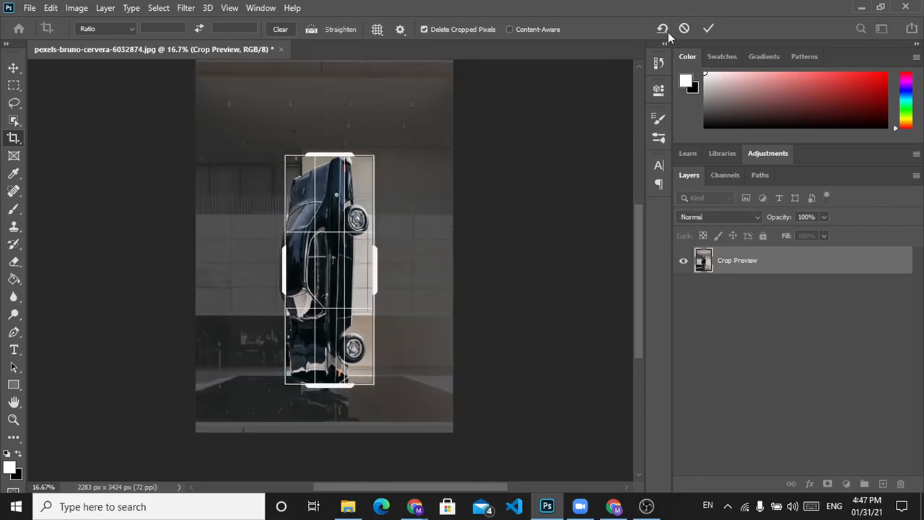
{"action": "left_click", "coordinate": [708, 28]}
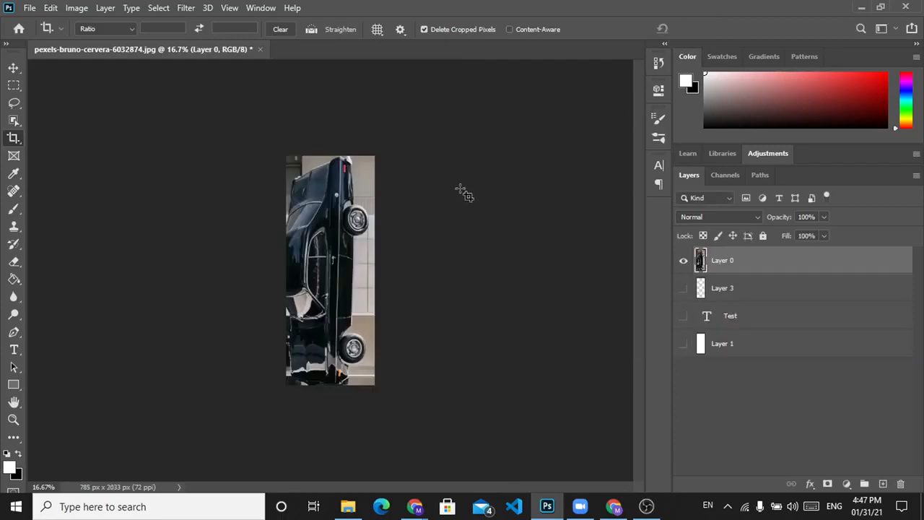
{"action": "mouse_move", "coordinate": [478, 199]}
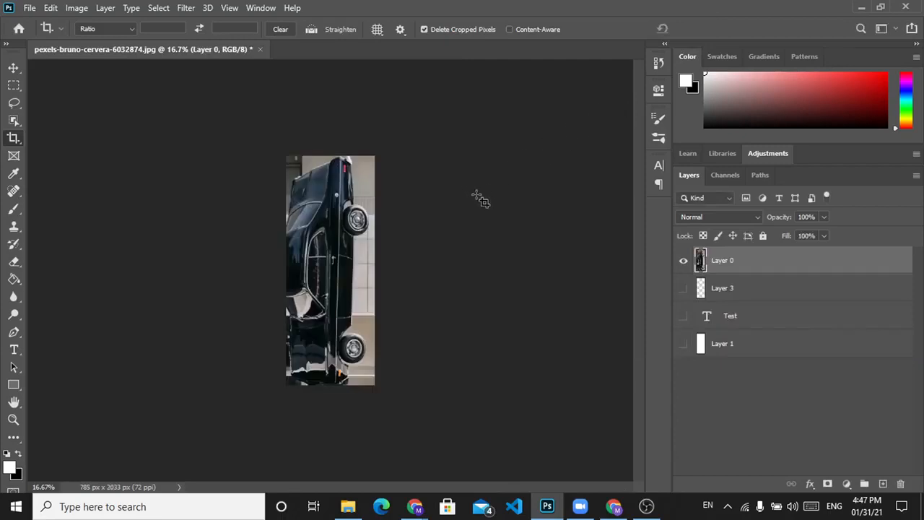
{"action": "mouse_move", "coordinate": [580, 291]}
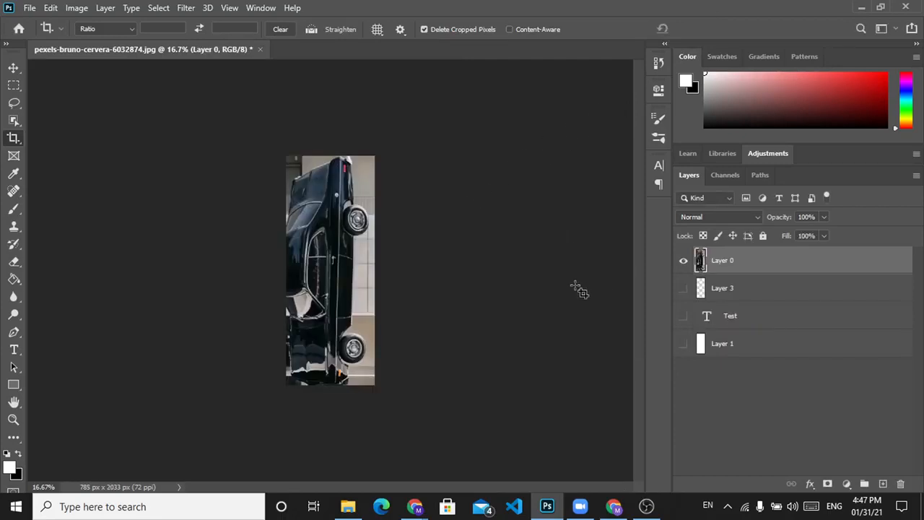